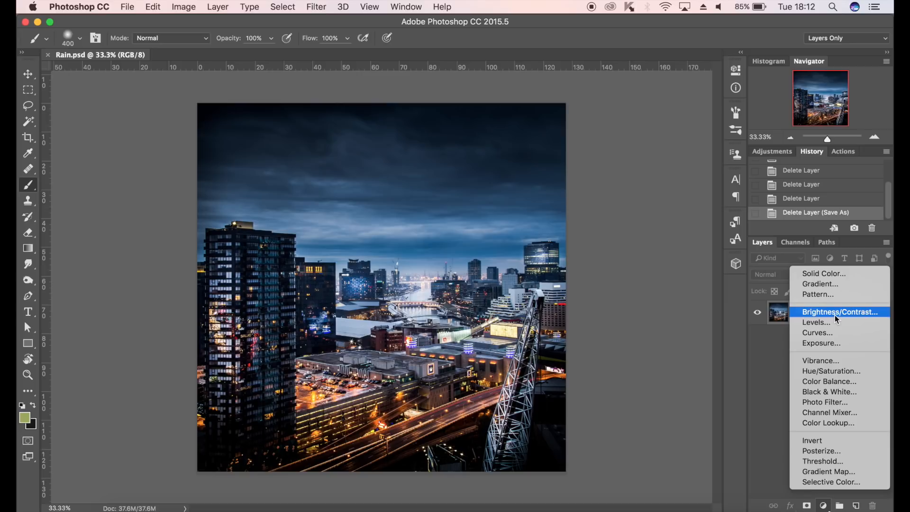
Add a brightness adjustment layer to the photo, then remove it again.
click(839, 312)
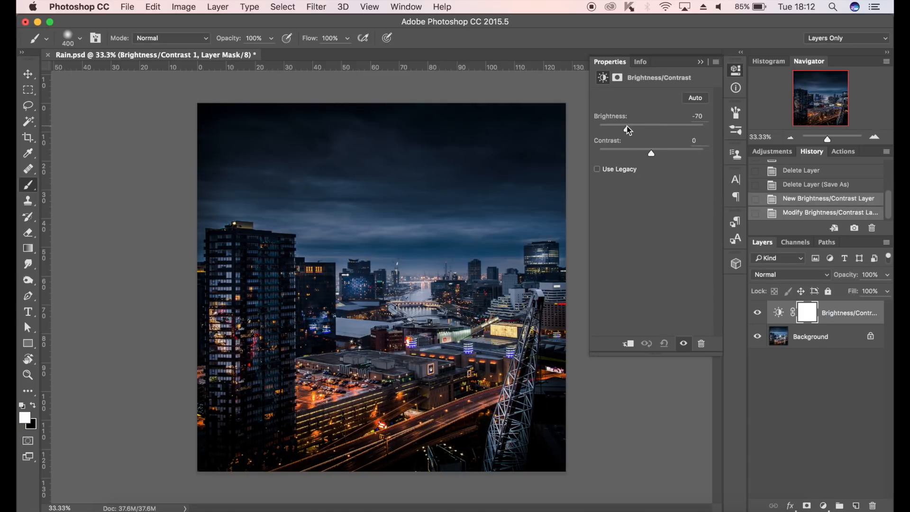
click(830, 212)
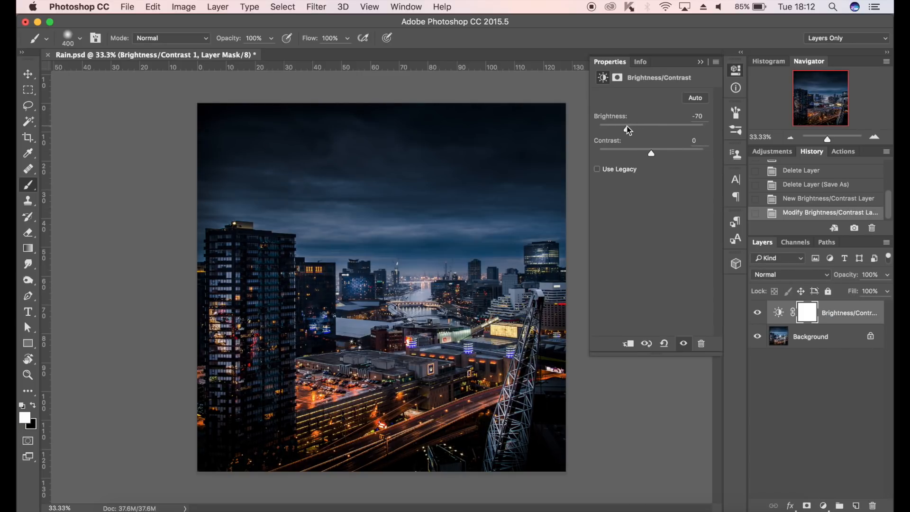
drag(626, 124, 615, 124)
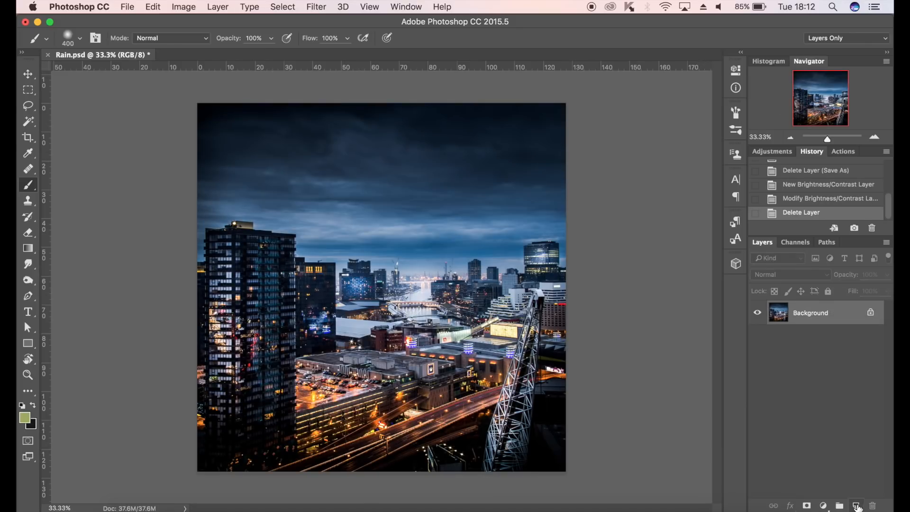
Create a new layer and fill it with black using Edit > Fill.
click(856, 505)
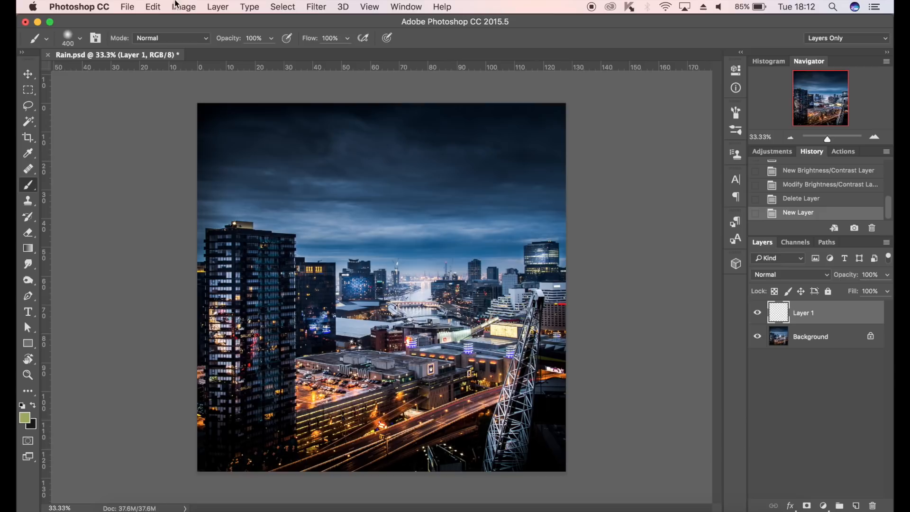
click(152, 6)
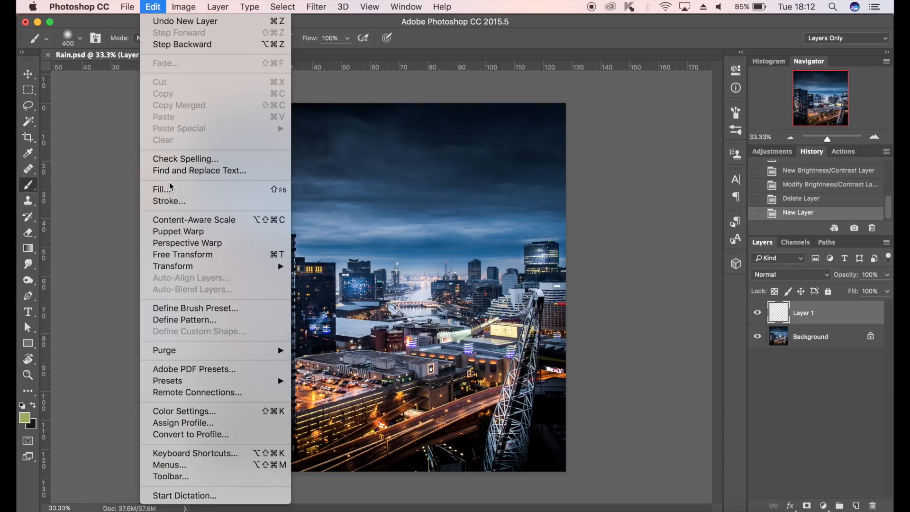
click(162, 189)
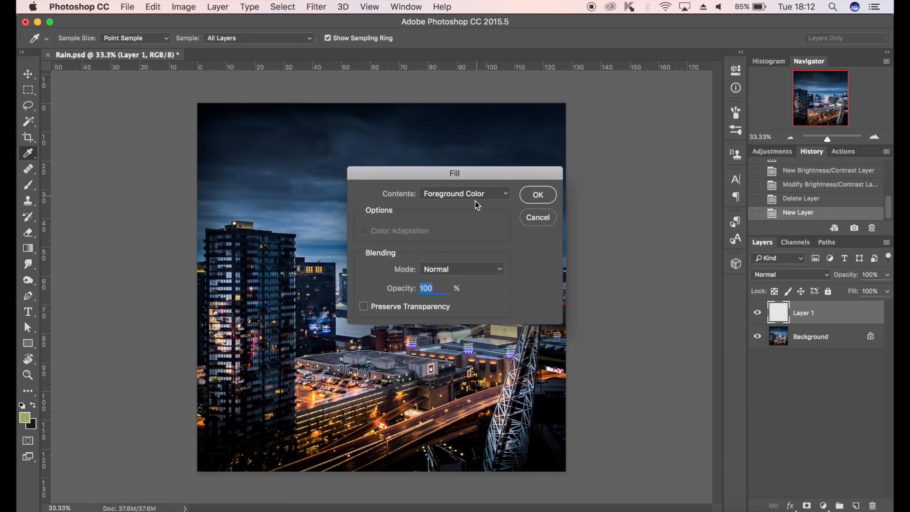
click(463, 193)
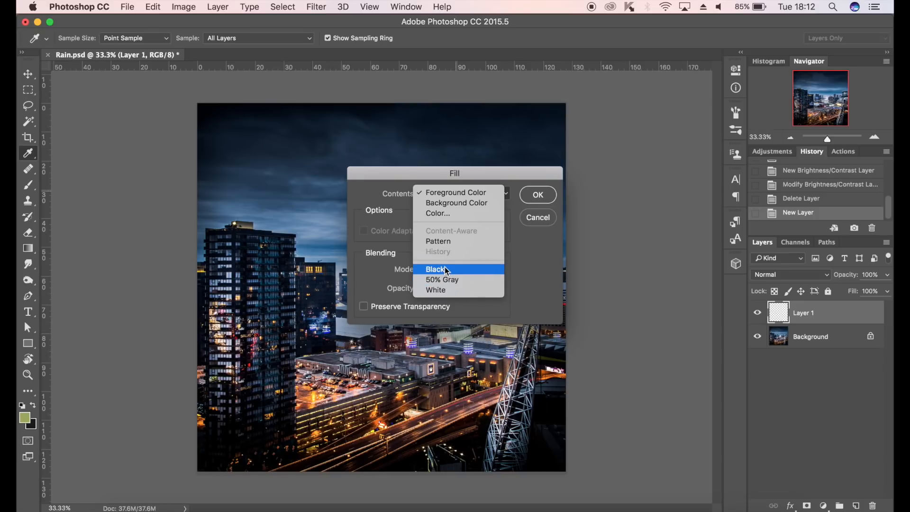
click(434, 269)
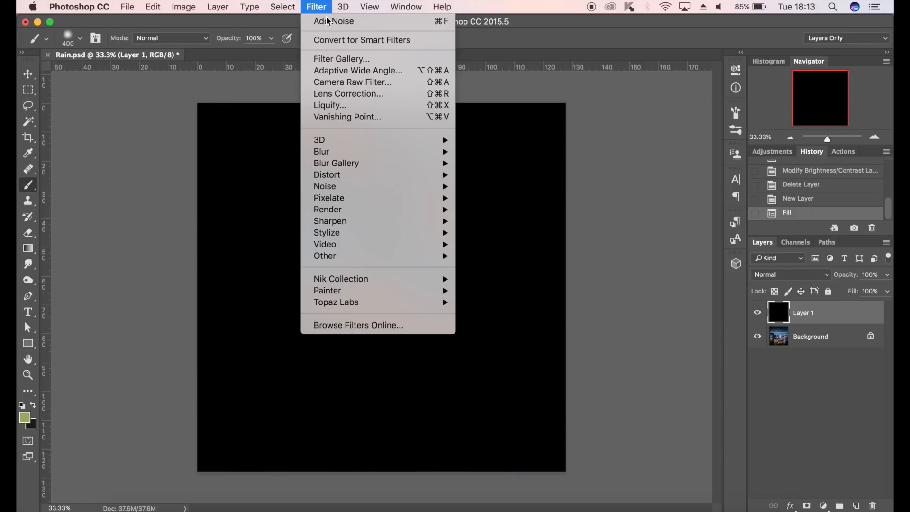
Convert the black layer for Smart Filters and add 25% Gaussian monochromatic noise.
click(361, 39)
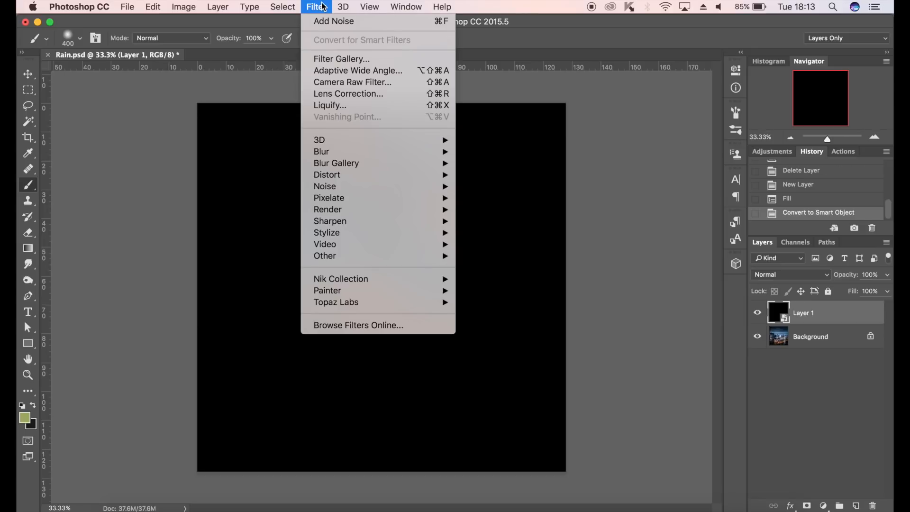
mouse_move(325, 186)
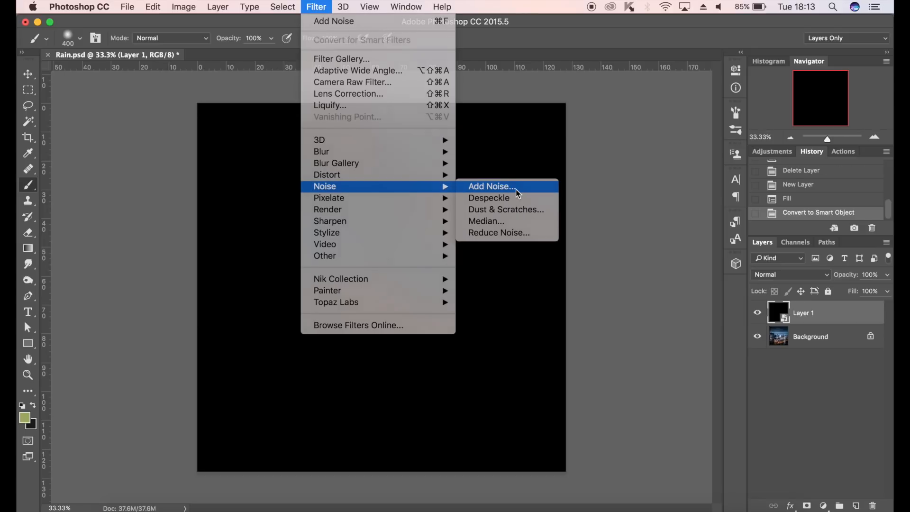
click(490, 186)
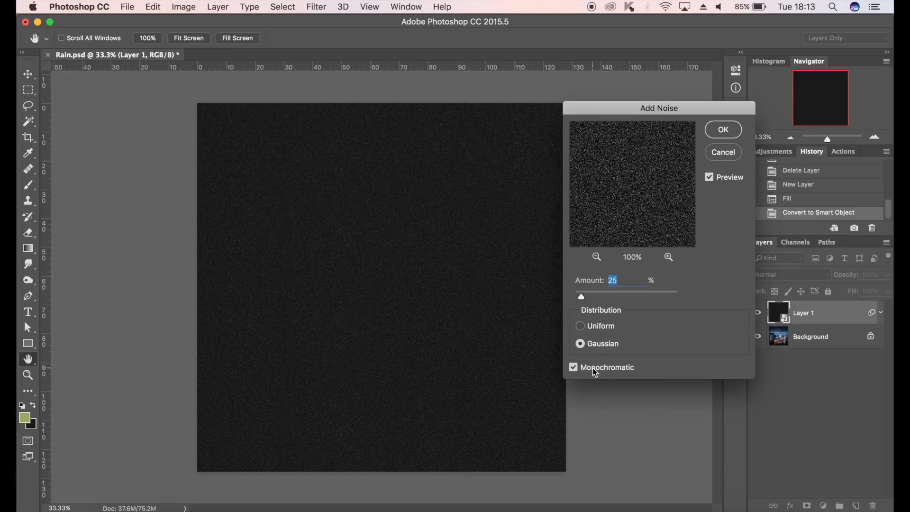
mouse_move(643, 348)
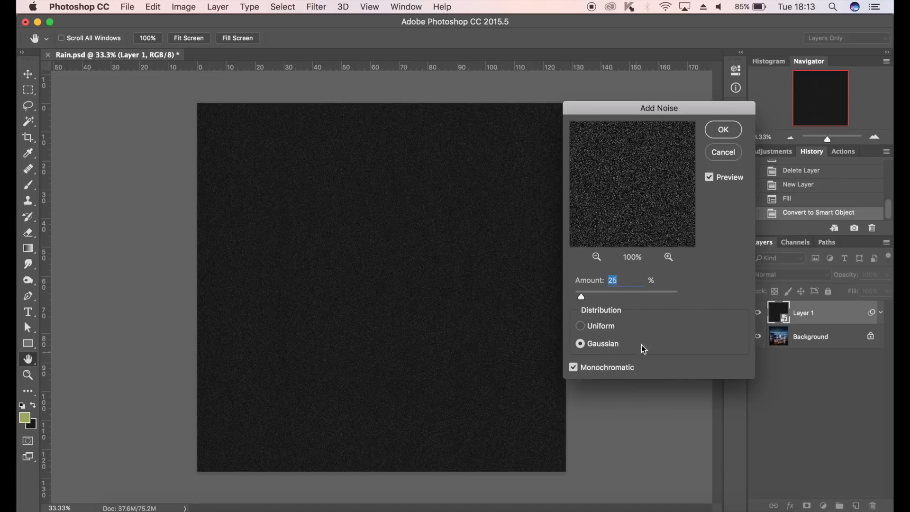
click(723, 129)
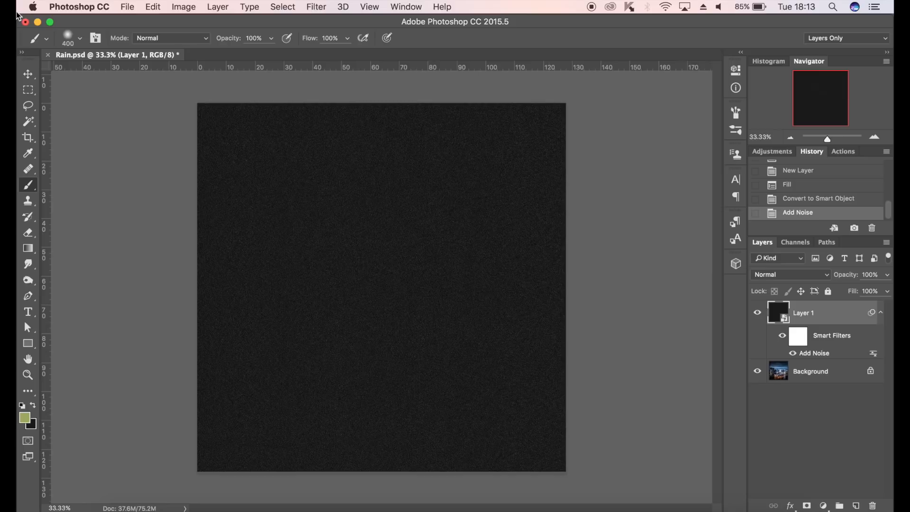
Free-transform the noise layer, dismissing the smart filter warning, to enlarge it past the canvas.
click(27, 74)
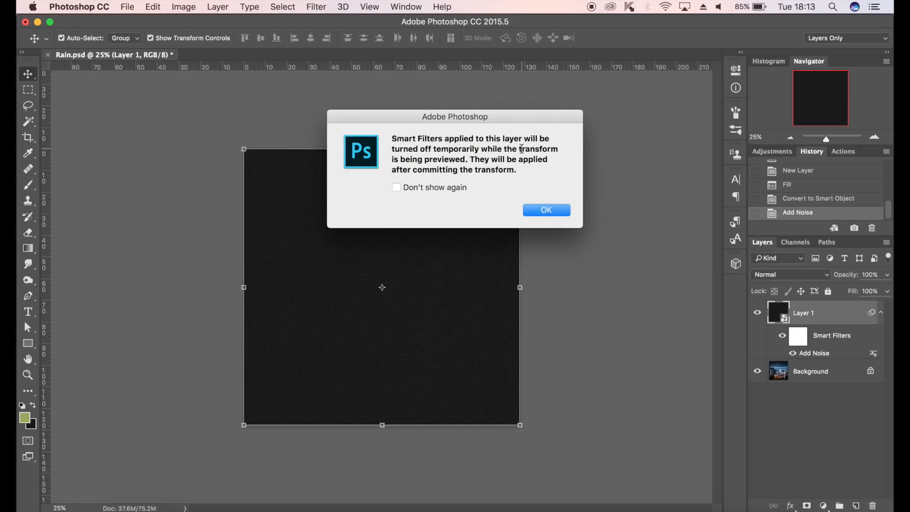
click(546, 210)
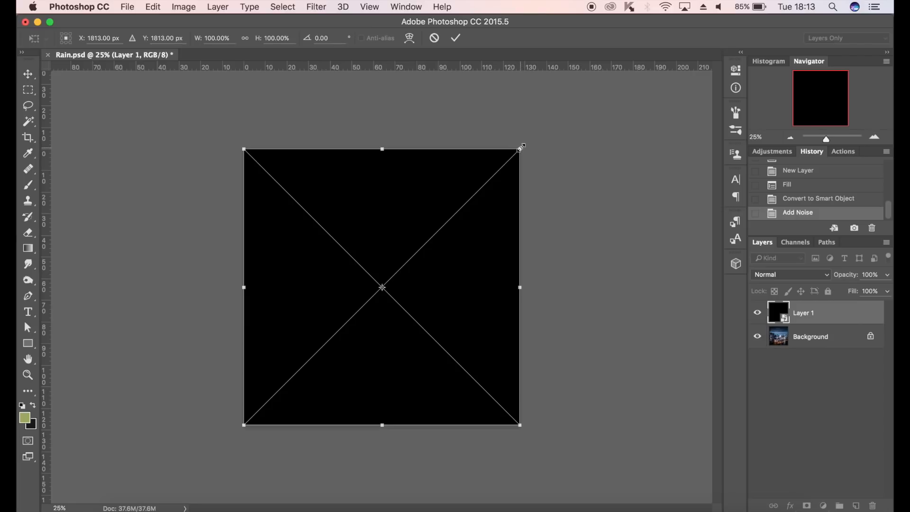
drag(521, 145, 544, 125)
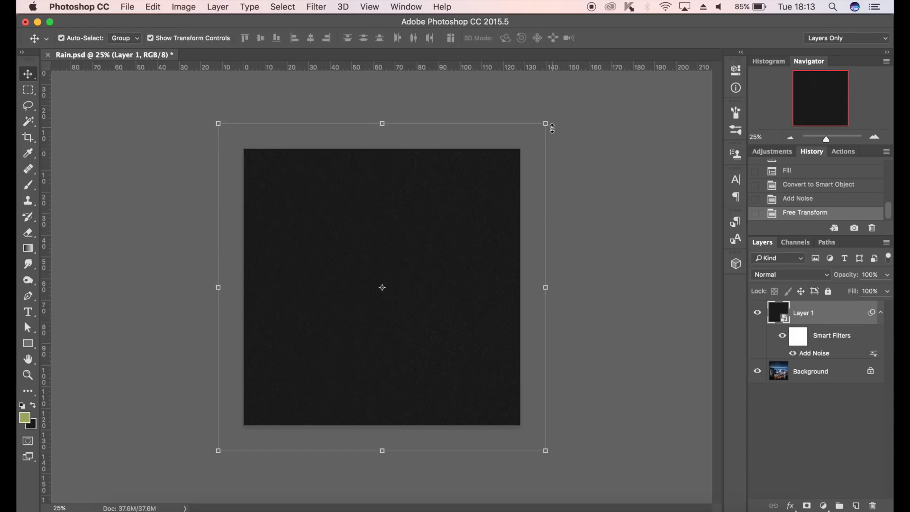
Apply a Motion Blur smart filter at 40° angle and 100-pixel distance to the noise.
click(316, 6)
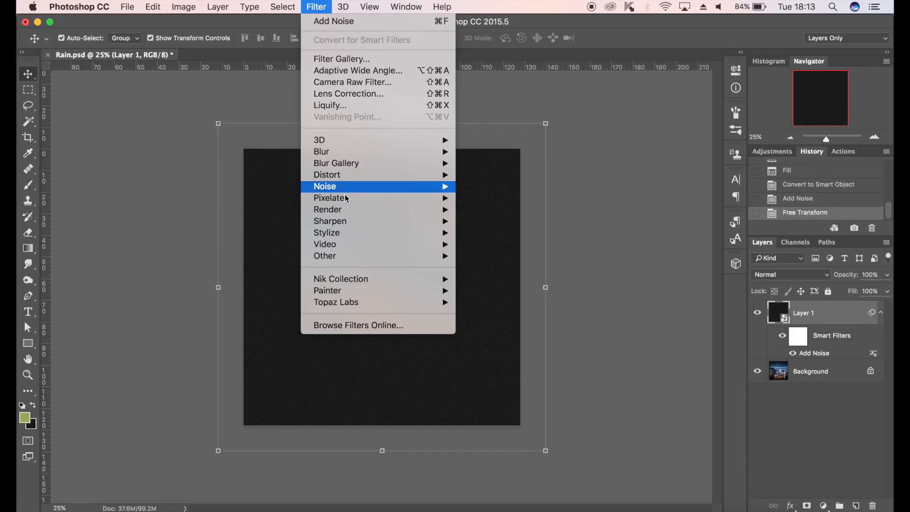
mouse_move(320, 151)
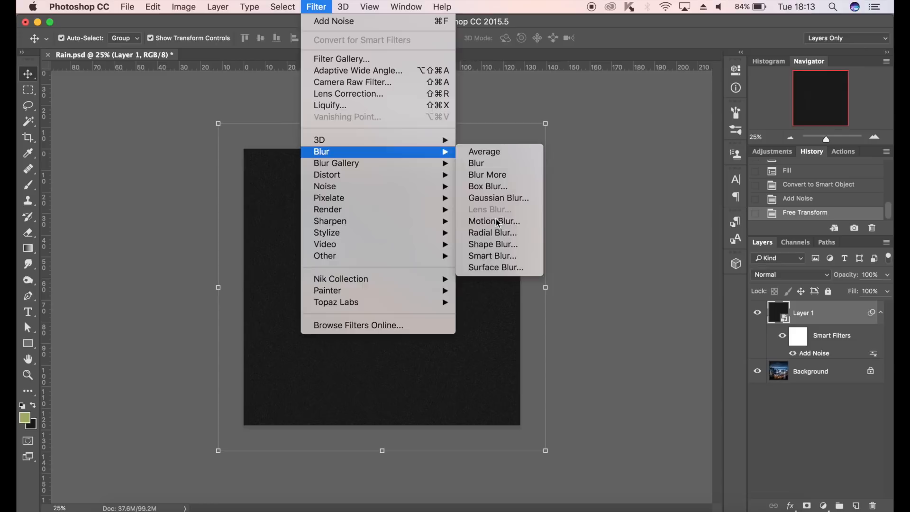
click(493, 221)
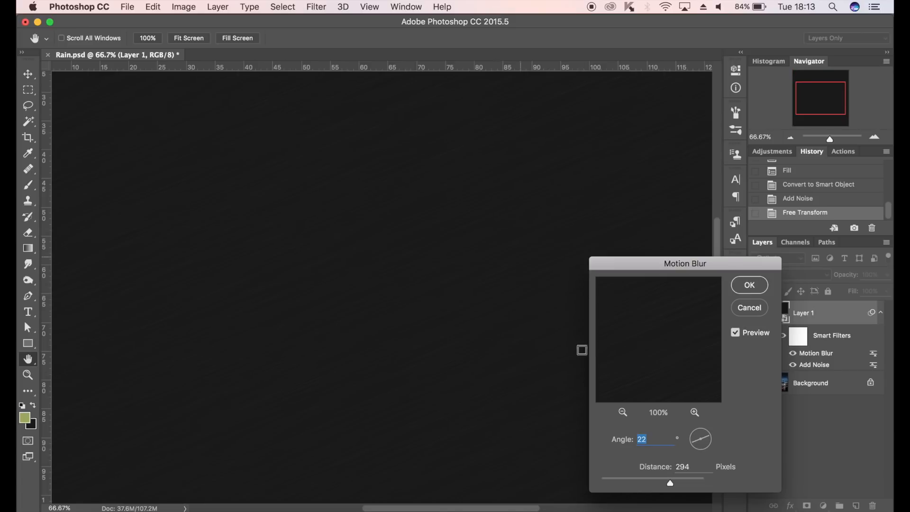
drag(669, 478, 646, 479)
text(100)
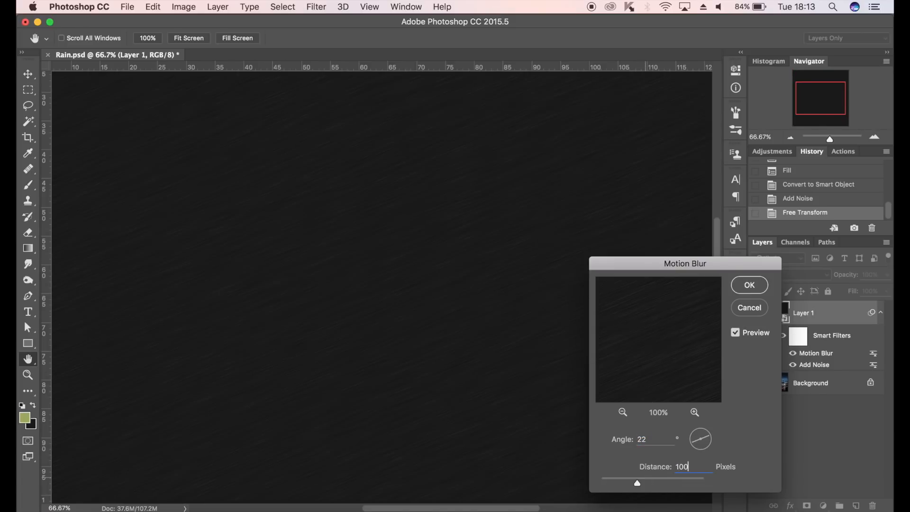
click(657, 439)
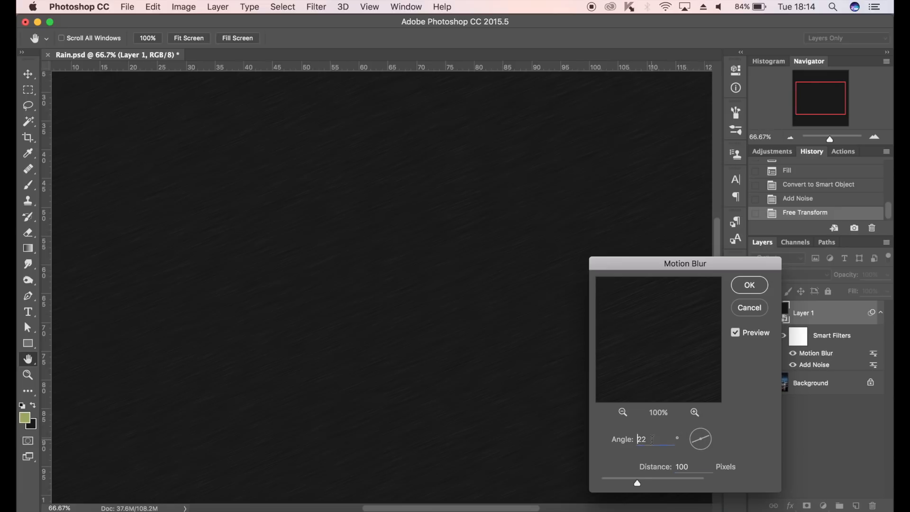
drag(702, 433, 705, 445)
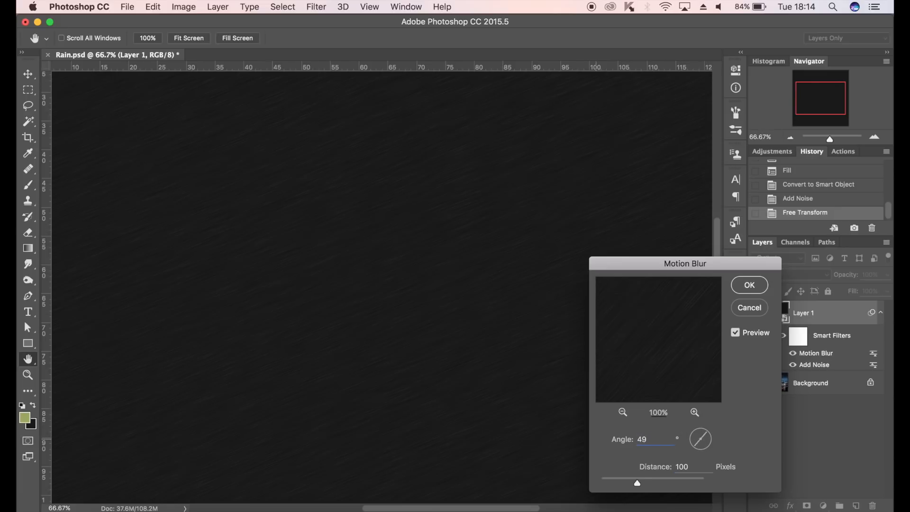
click(656, 439)
text(40)
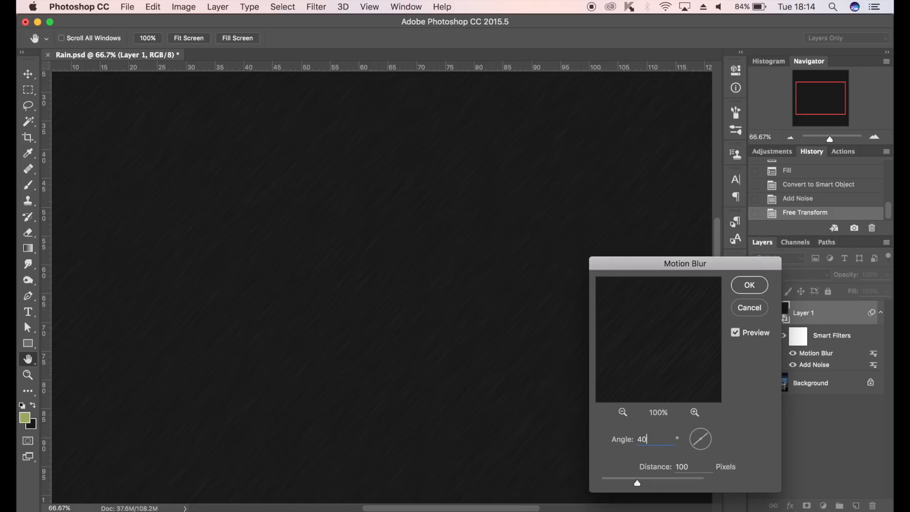
click(749, 285)
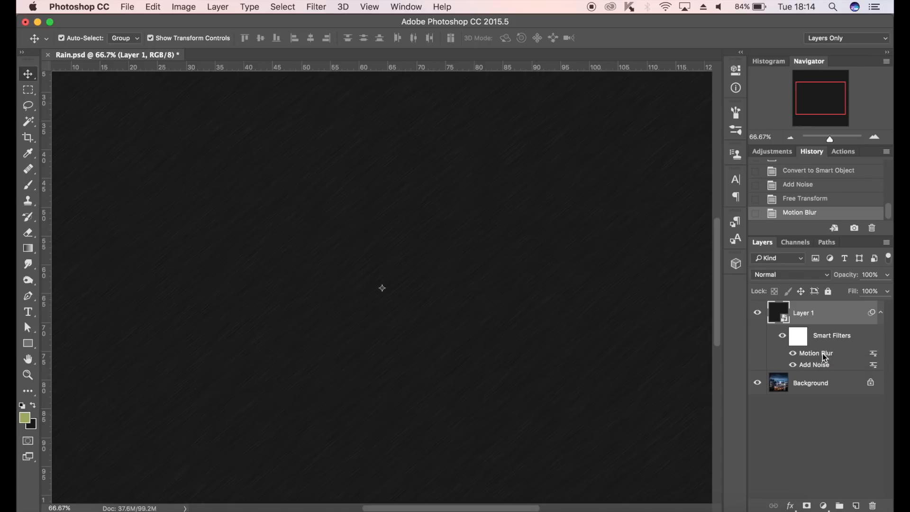
double_click(816, 353)
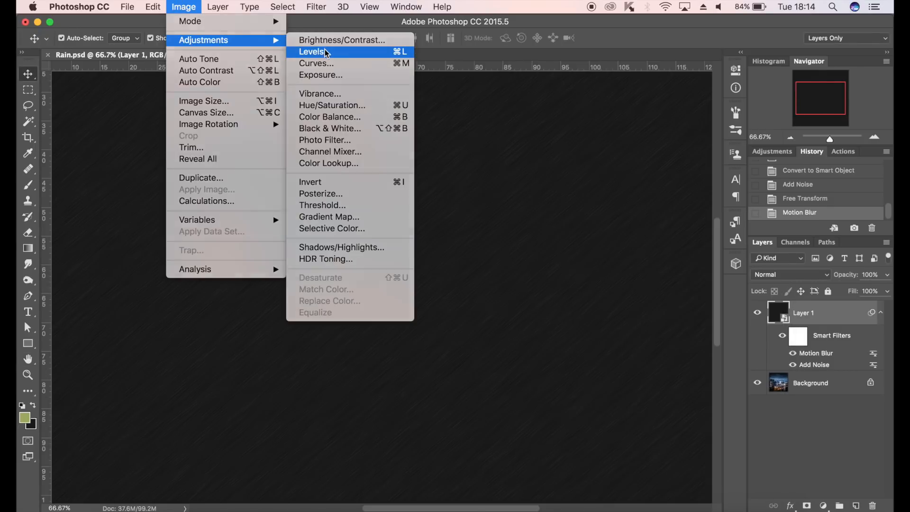
Open Levels and roughly adjust the black and white input sliders, black near 25.
click(312, 51)
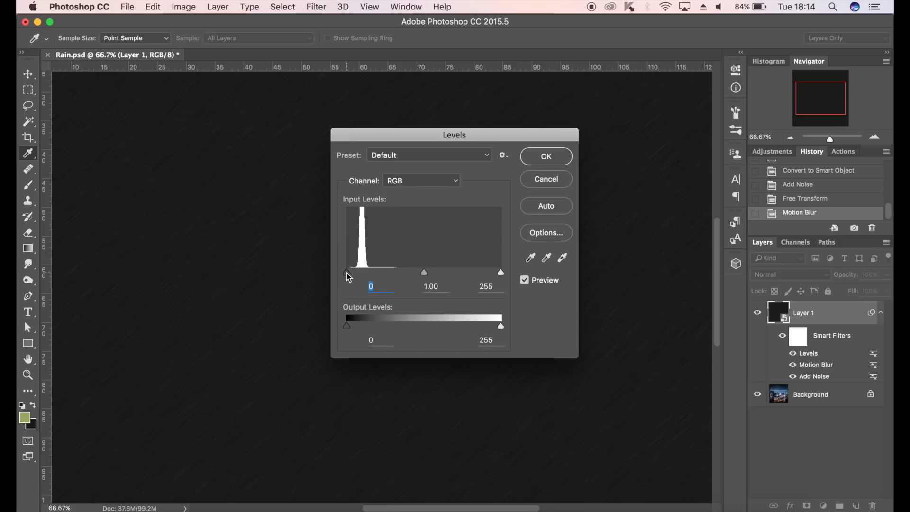
drag(347, 271, 367, 272)
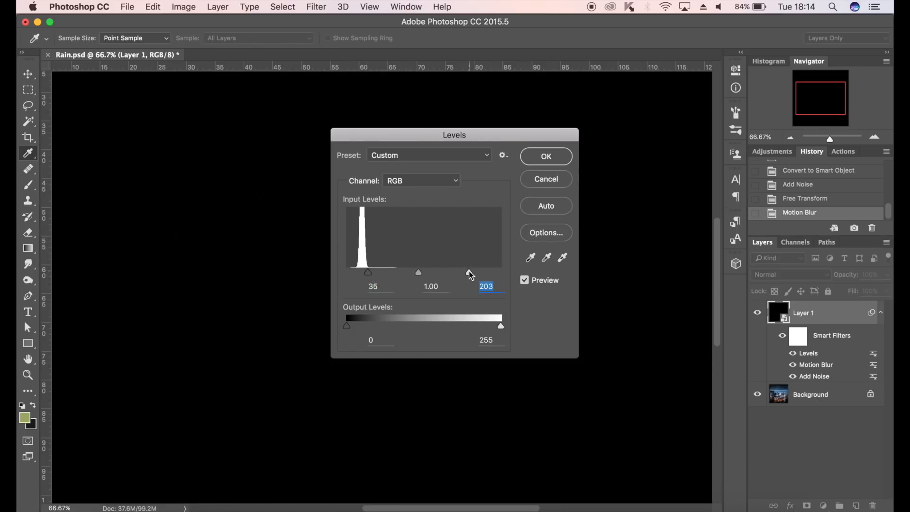
drag(367, 272, 355, 273)
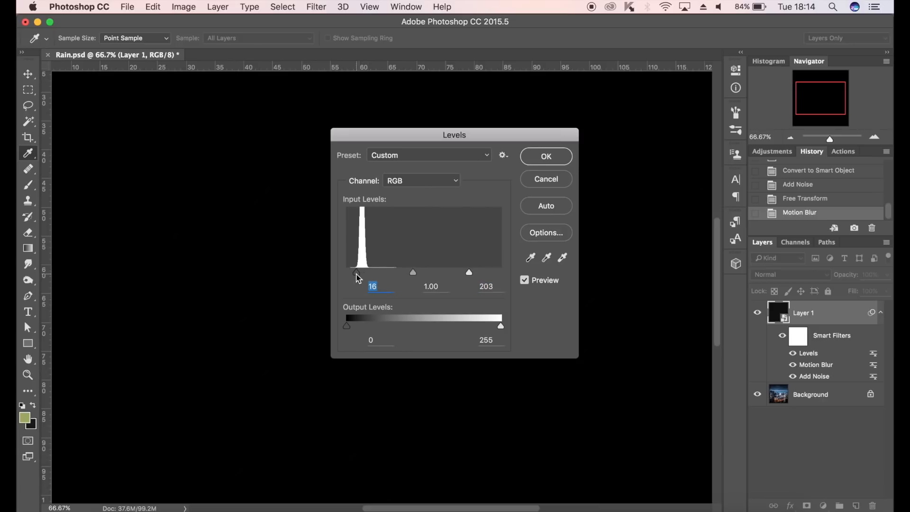
drag(469, 274, 443, 273)
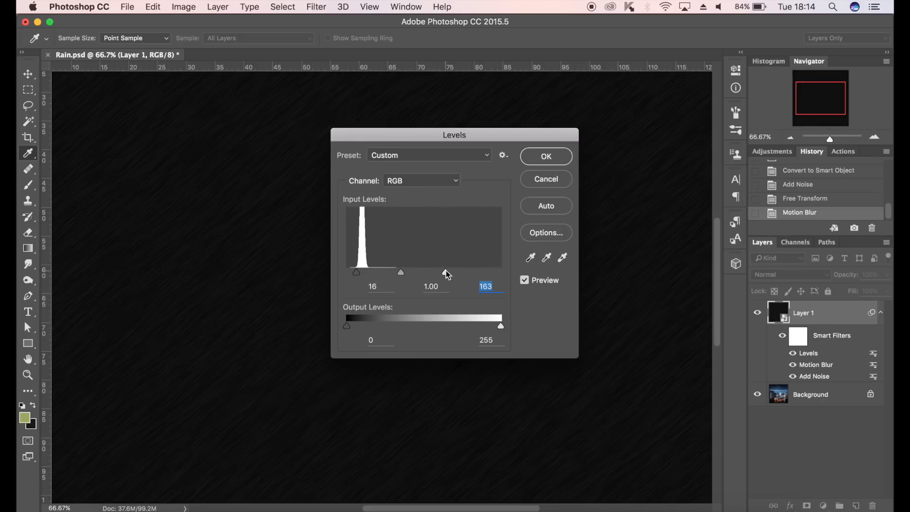
drag(356, 272, 356, 271)
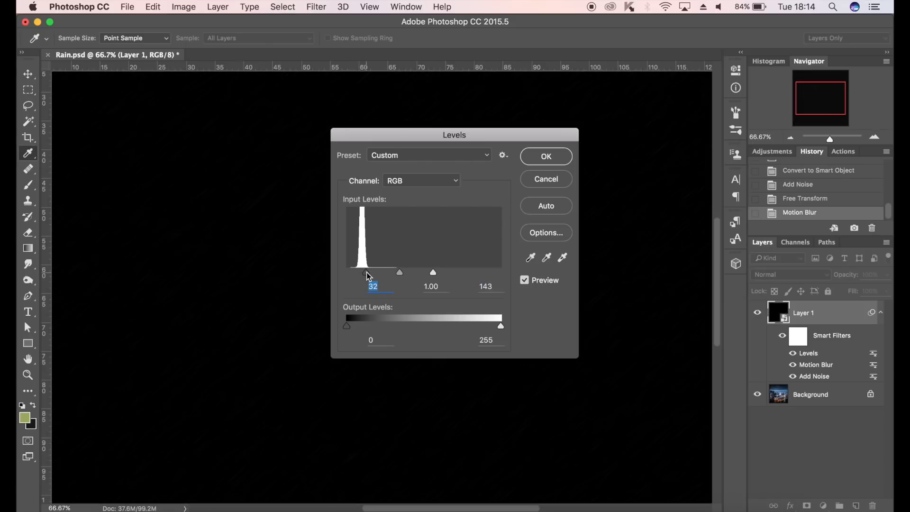
drag(365, 272, 362, 271)
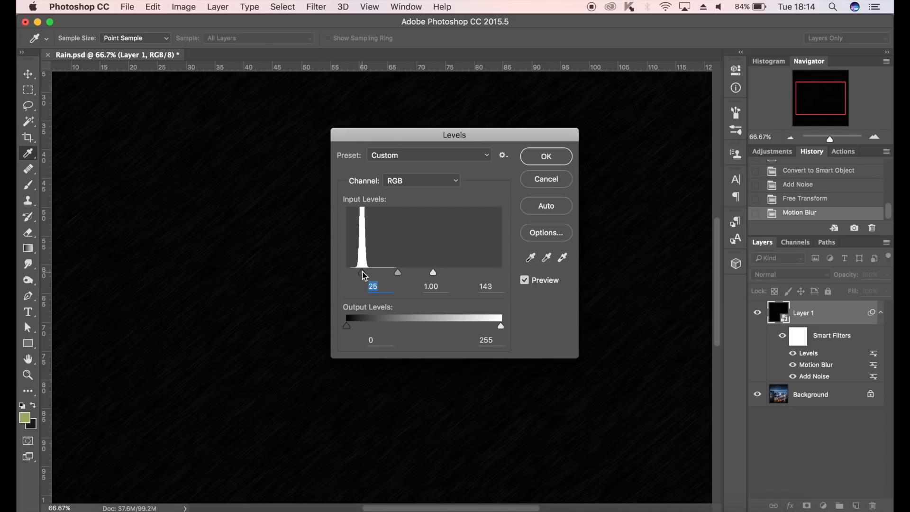
Refine the Levels inputs to black 31 and white 102, and apply.
drag(491, 271, 429, 271)
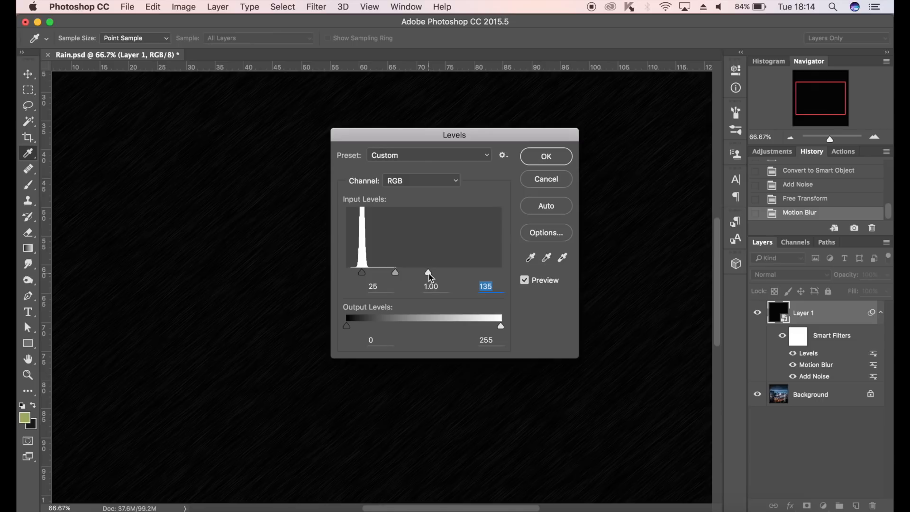
drag(428, 273, 450, 273)
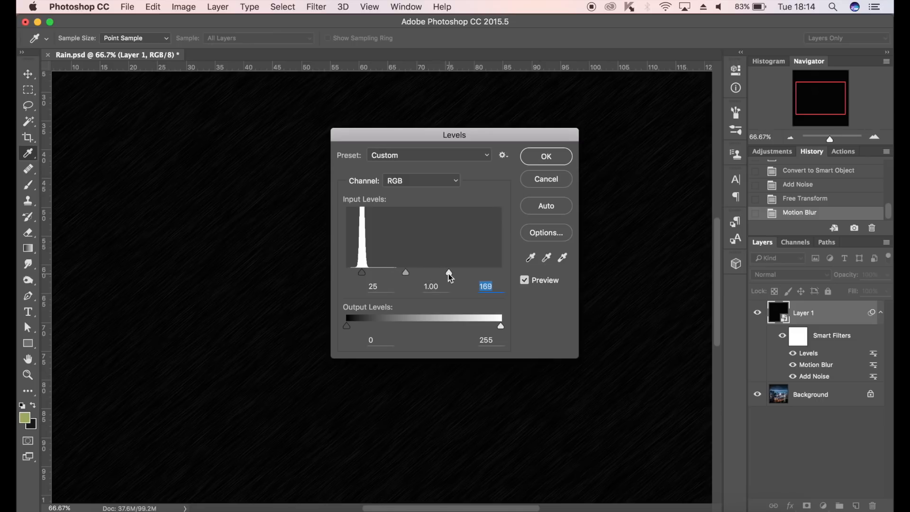
drag(450, 273, 432, 273)
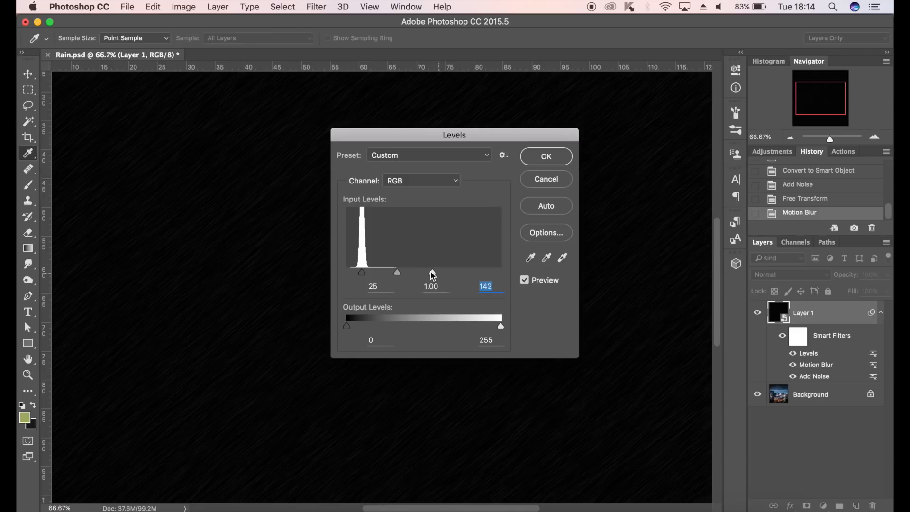
drag(398, 271, 387, 272)
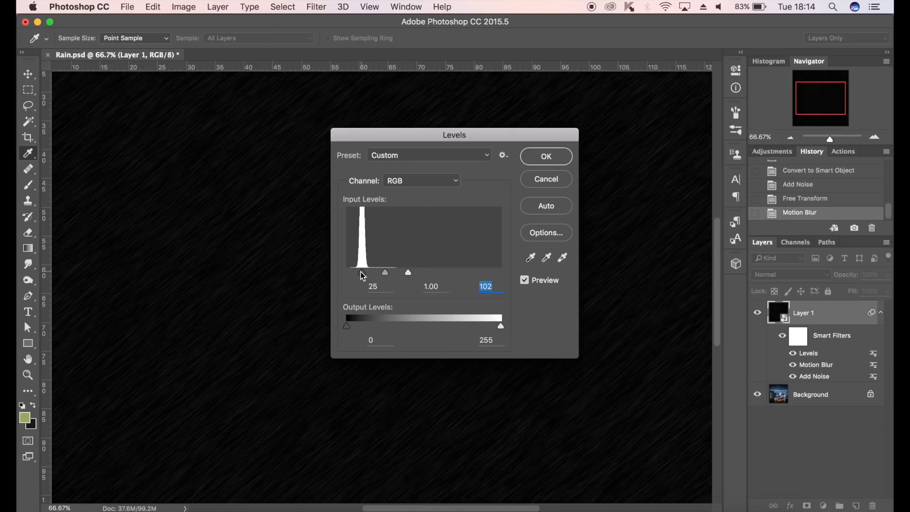
drag(363, 272, 365, 272)
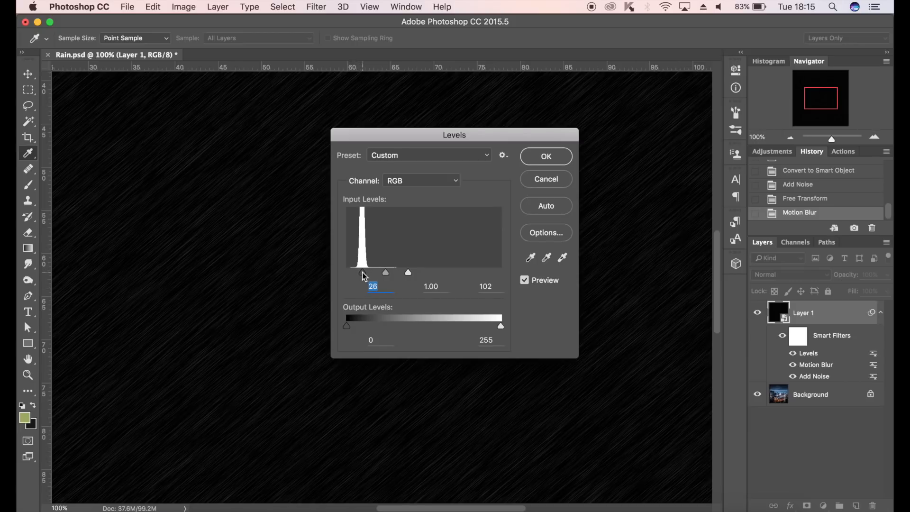
drag(363, 272, 387, 272)
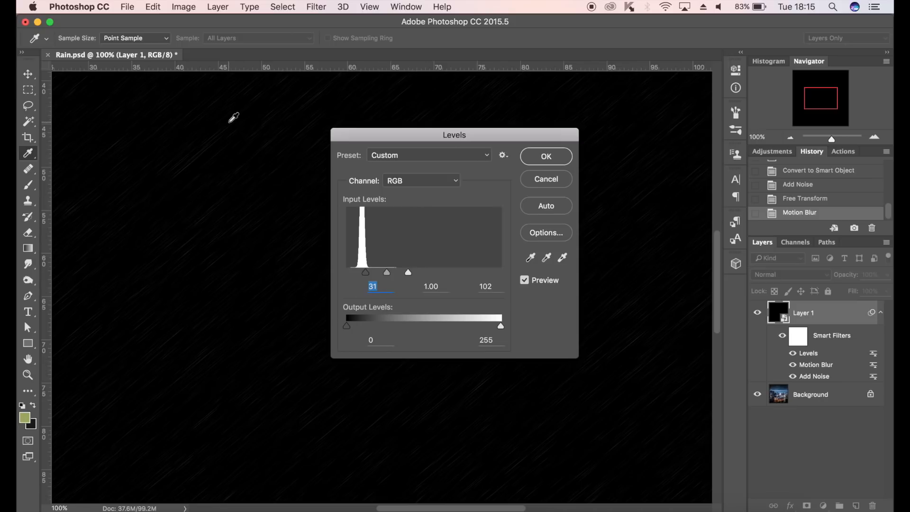
mouse_move(525, 170)
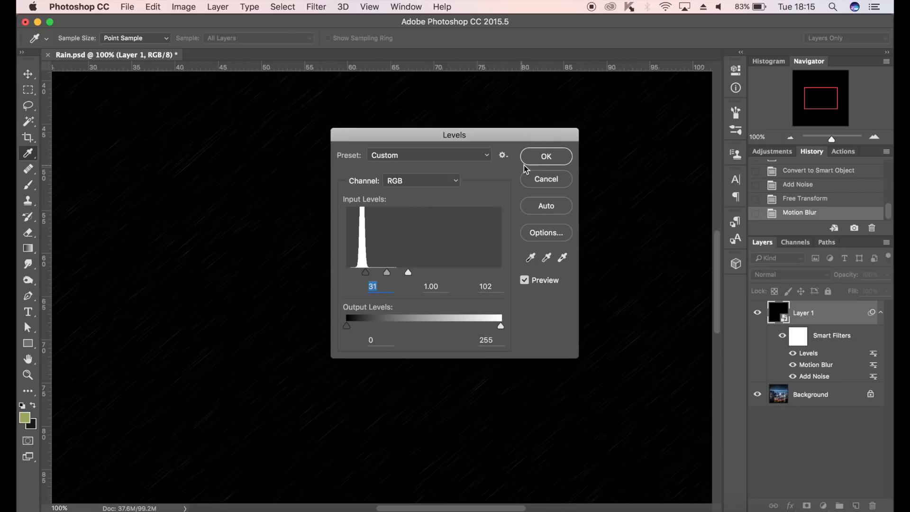
click(545, 156)
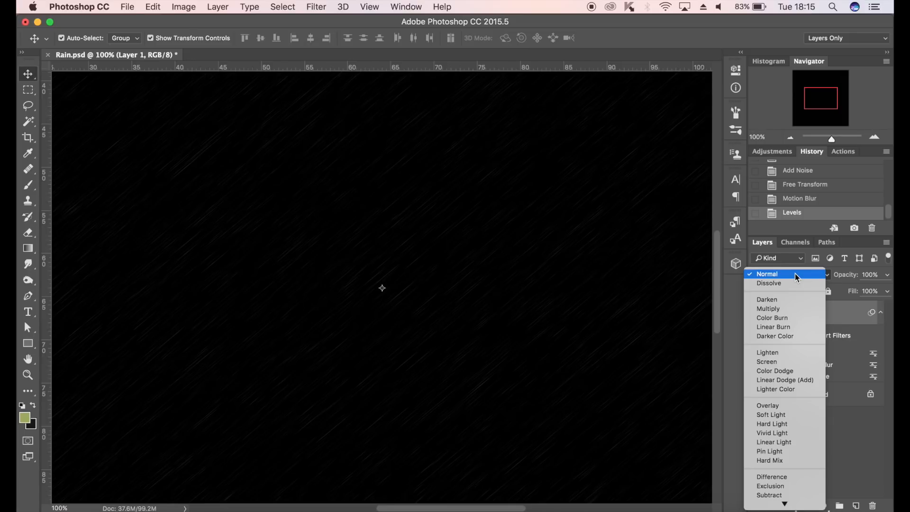
Set Layer 1's blend mode to Screen.
click(767, 362)
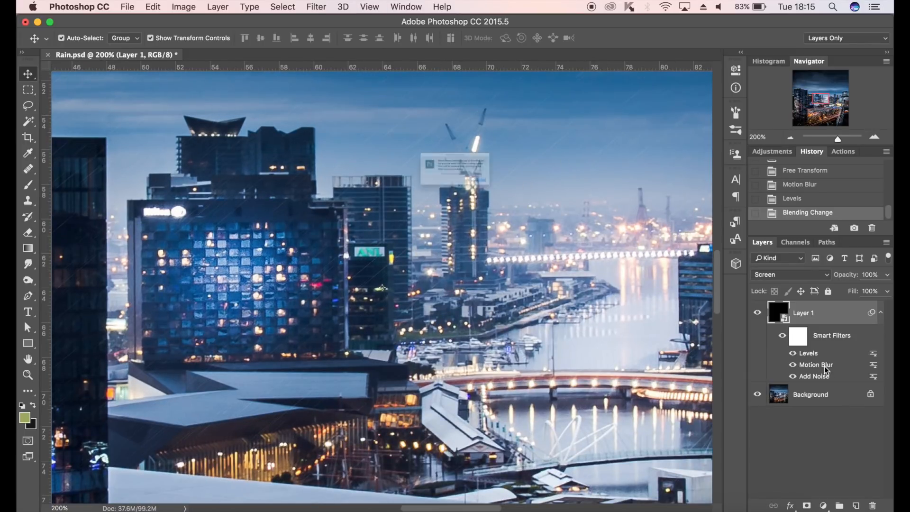
Reopen the Motion Blur smart filter and reapply it with a 100-pixel distance.
double_click(816, 364)
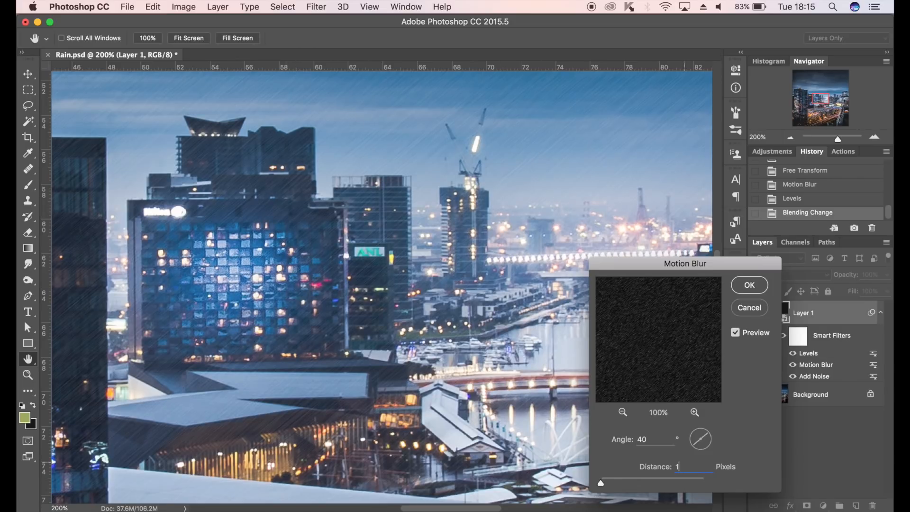
text(100)
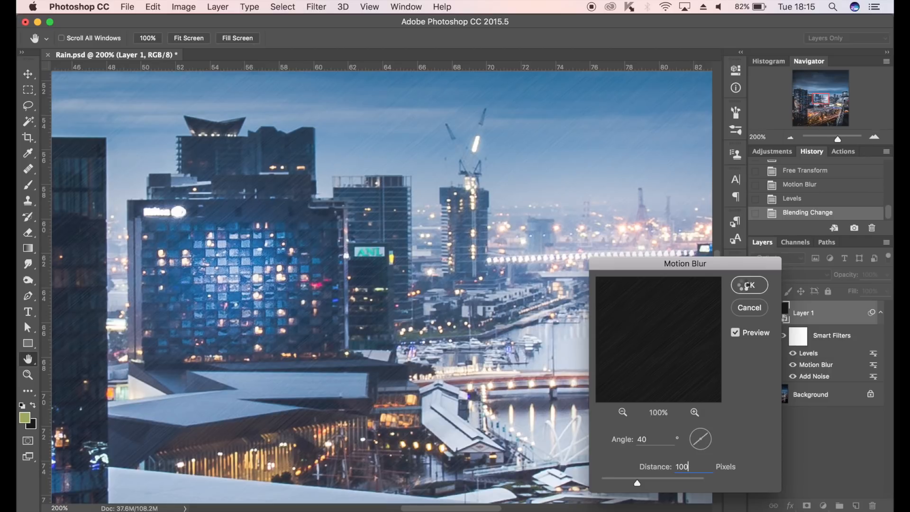
click(749, 285)
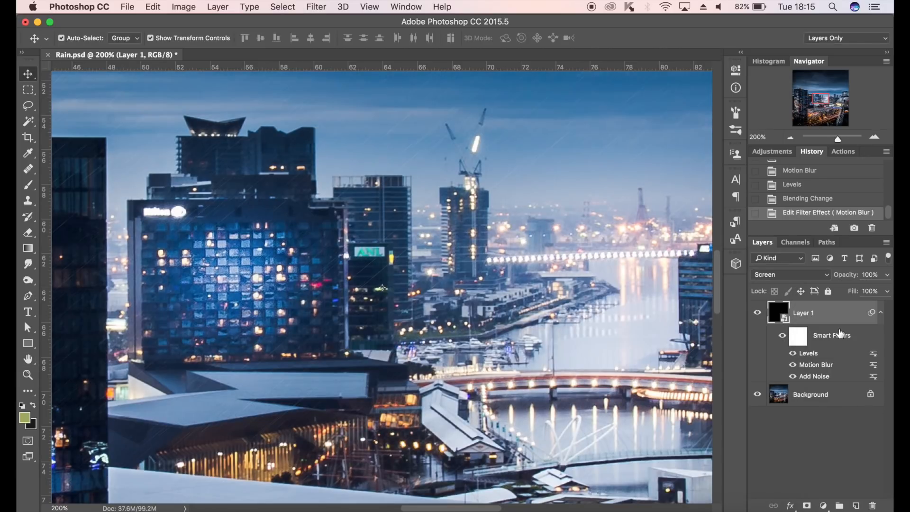
Duplicate the rain layer and re-edit its Motion Blur to 120 pixels at 50°.
key(cmd+j)
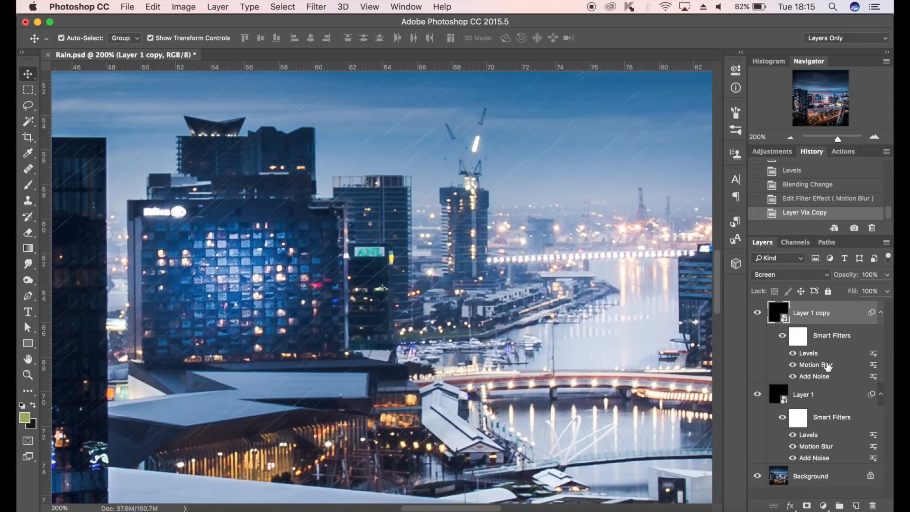
double_click(817, 365)
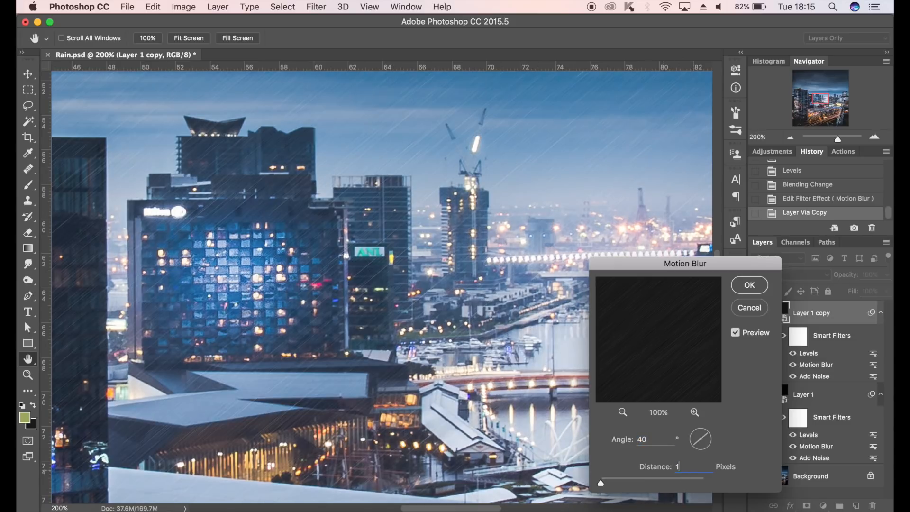
text(120)
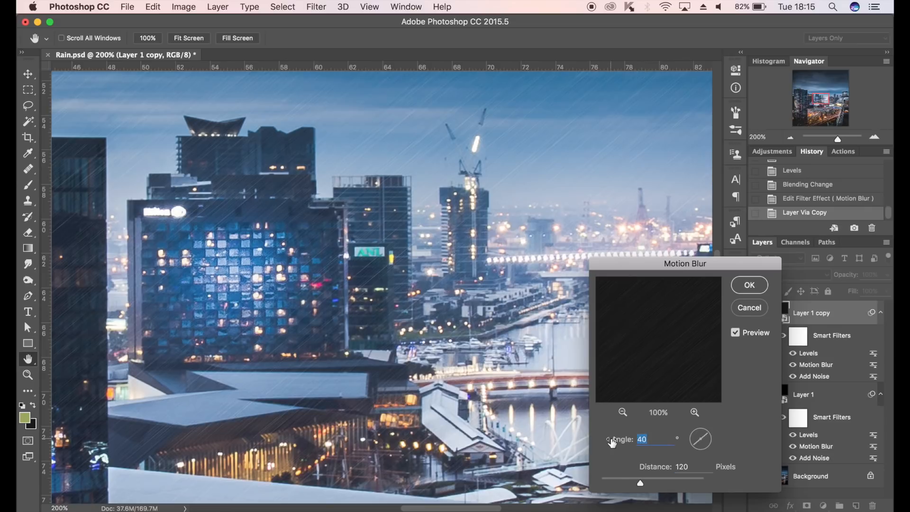
text(50)
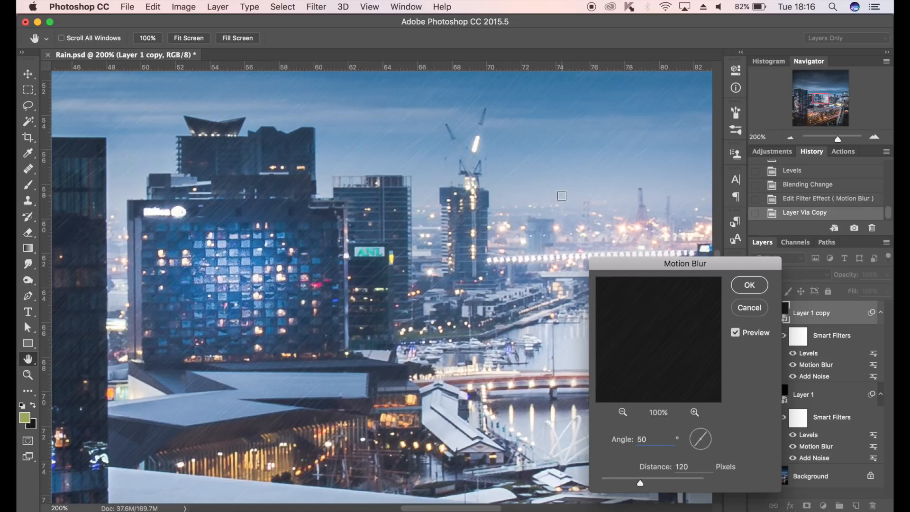
mouse_move(544, 134)
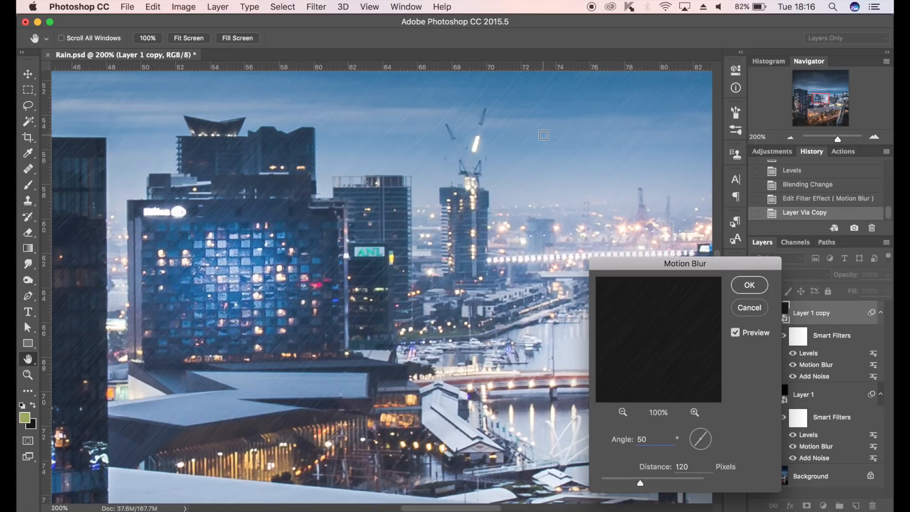
click(749, 285)
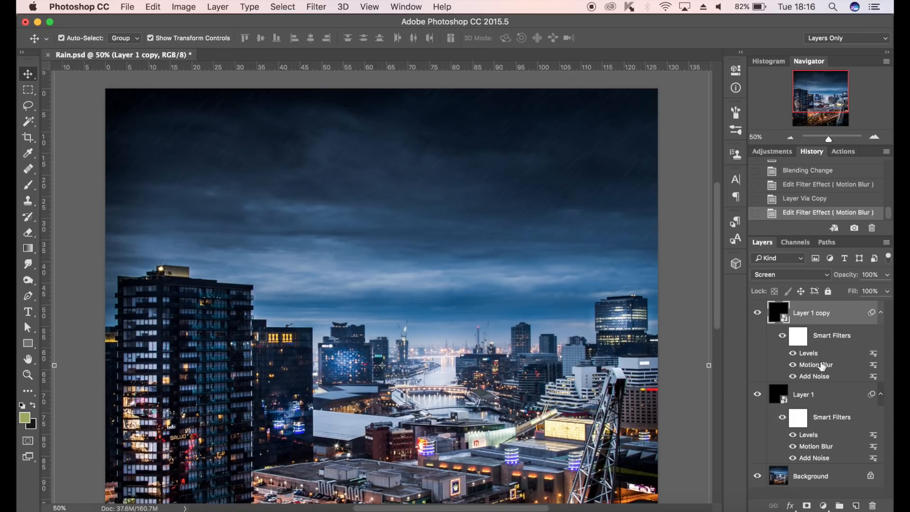
Reopen Levels on Layer 1 copy and drag the white input down to 65.
double_click(809, 353)
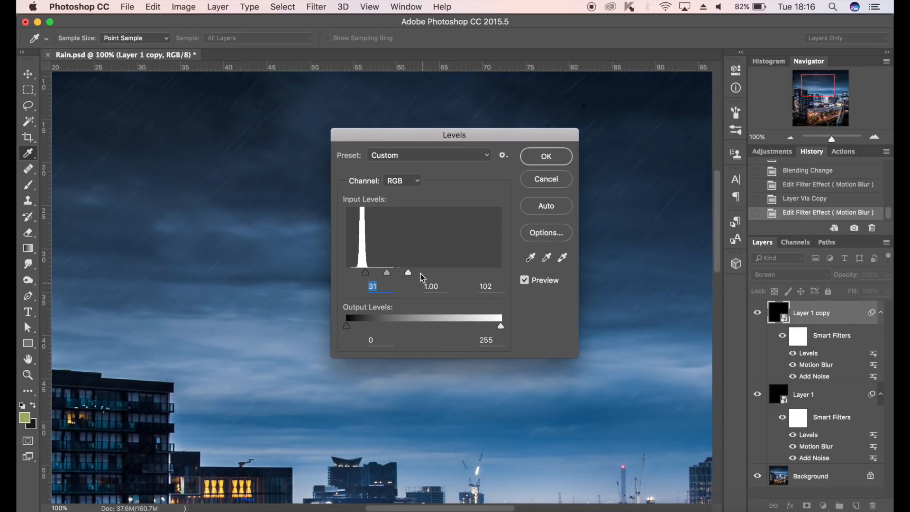
drag(407, 272, 401, 272)
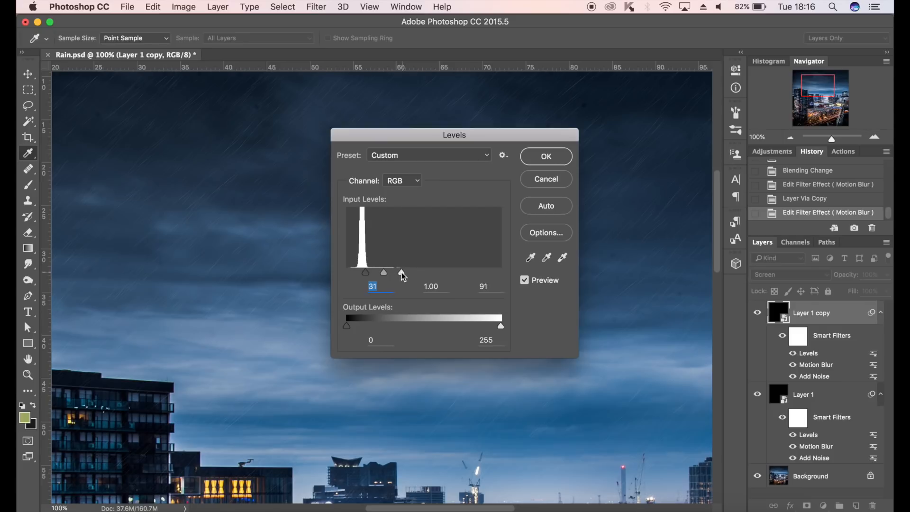
drag(401, 273, 394, 273)
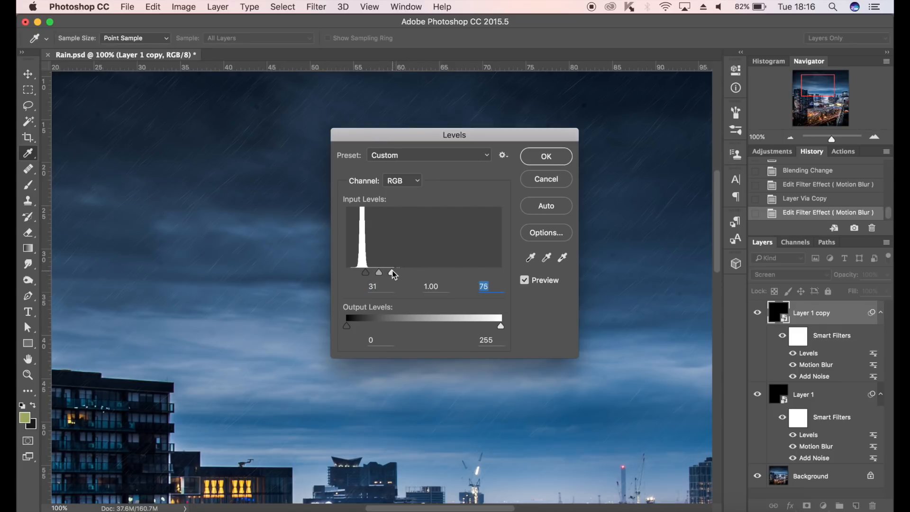
drag(397, 273, 388, 273)
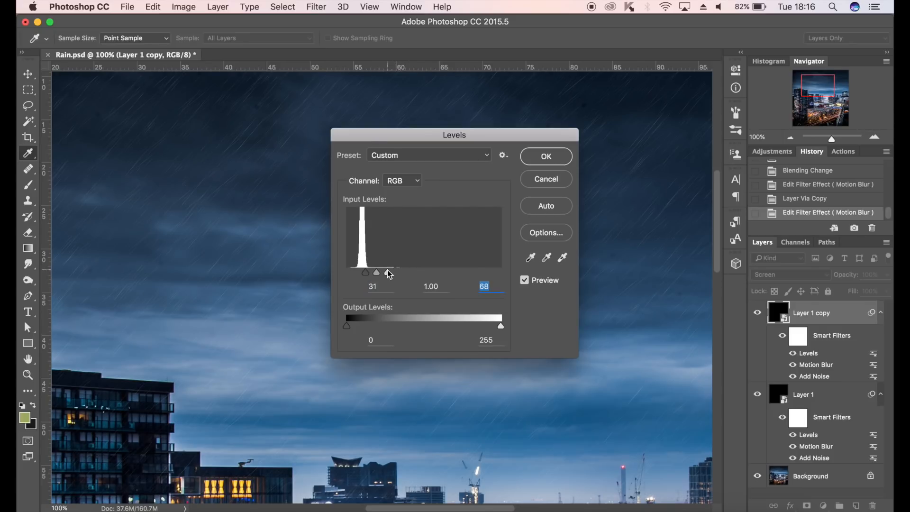
drag(397, 273, 384, 273)
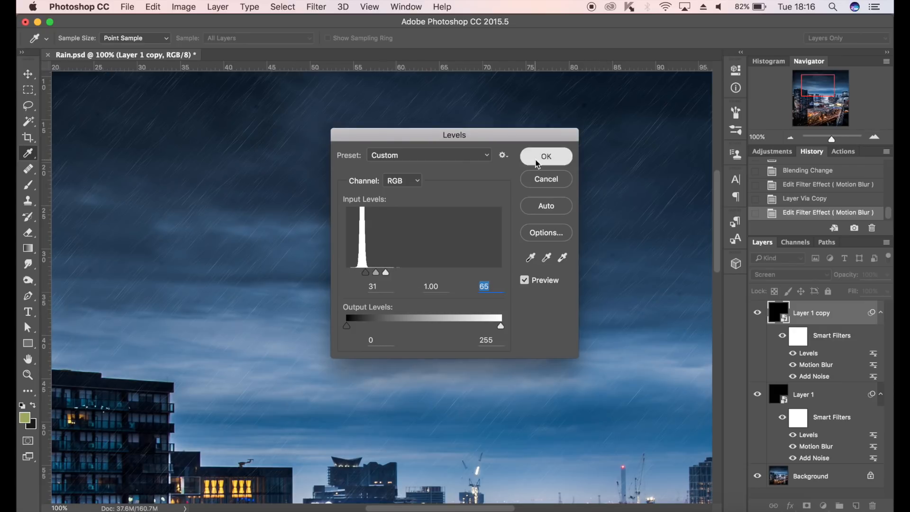
click(545, 157)
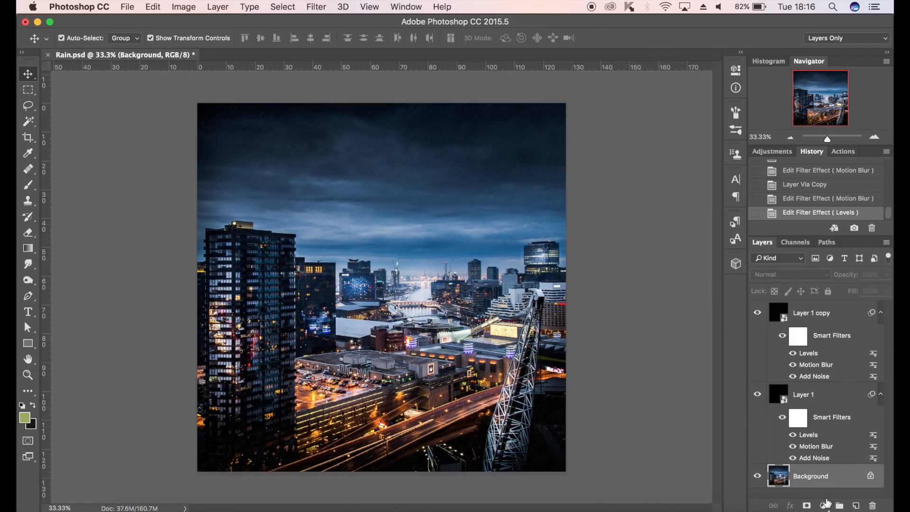
Add a Brightness/Contrast adjustment layer with brightness lowered to about -56.
click(825, 505)
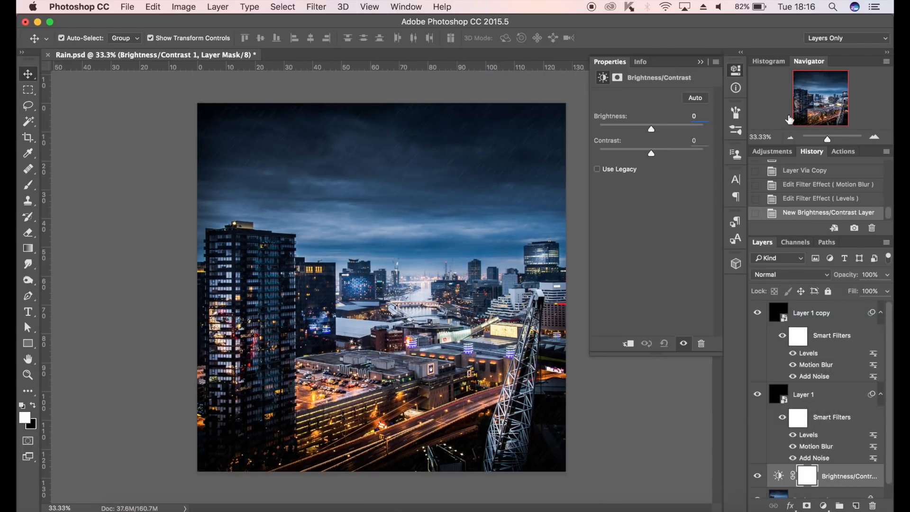
drag(650, 129, 639, 129)
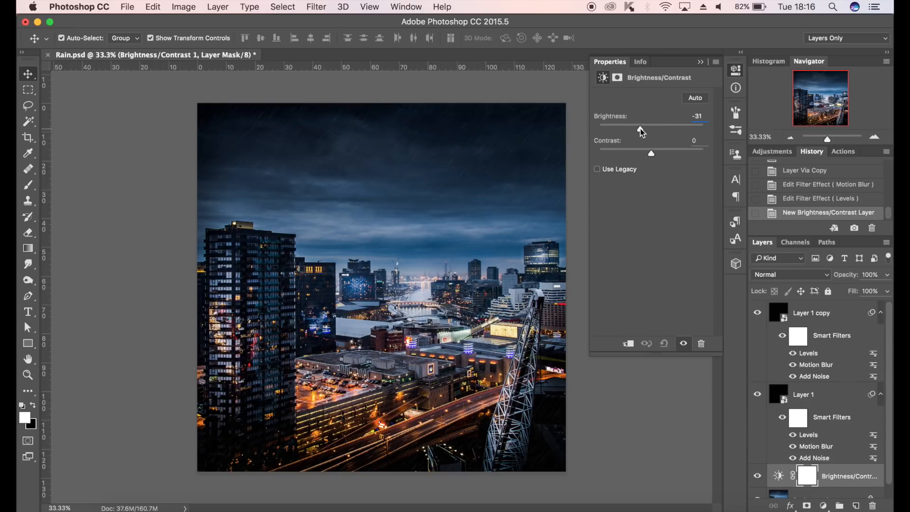
drag(641, 128, 632, 128)
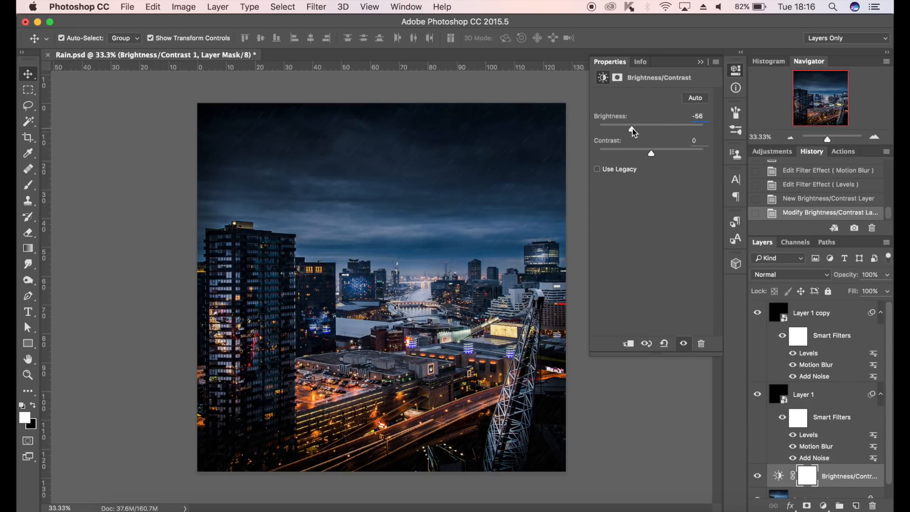
drag(631, 129, 629, 128)
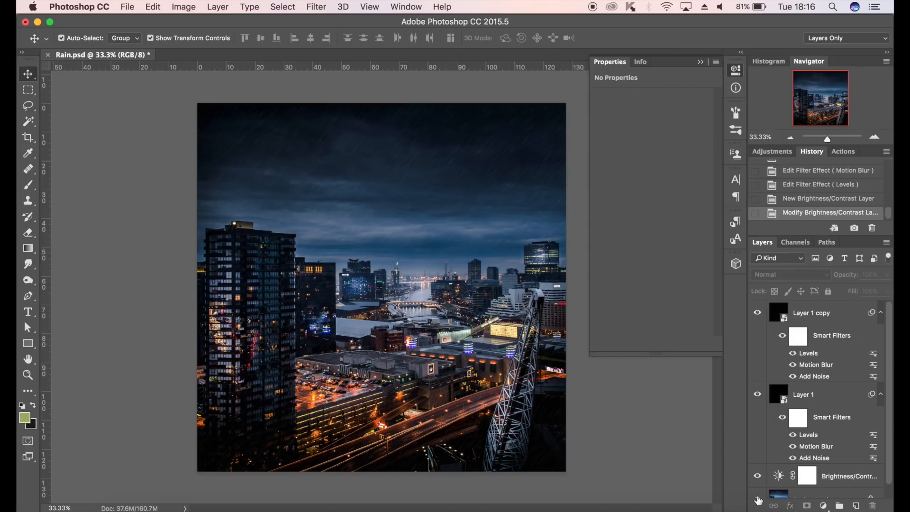
Scroll the Layers panel down toward Layer 1 copy.
scroll(down, 3)
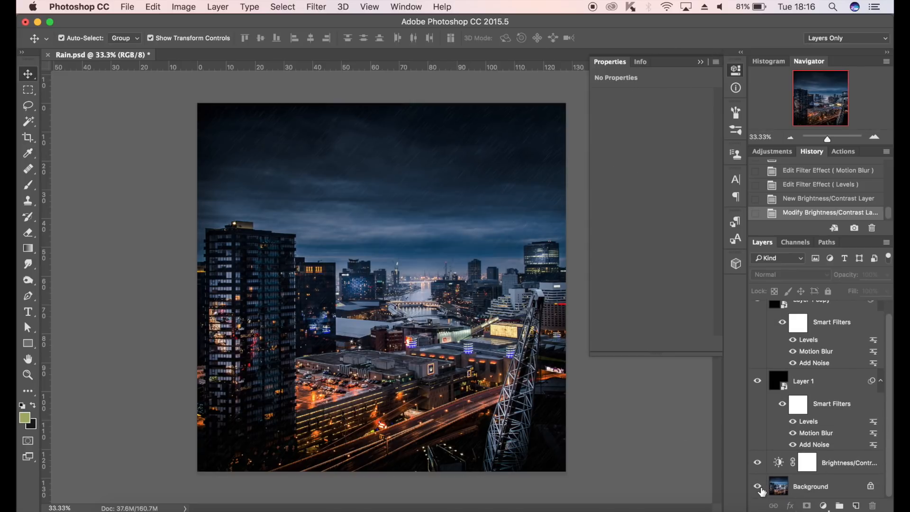
mouse_move(757, 486)
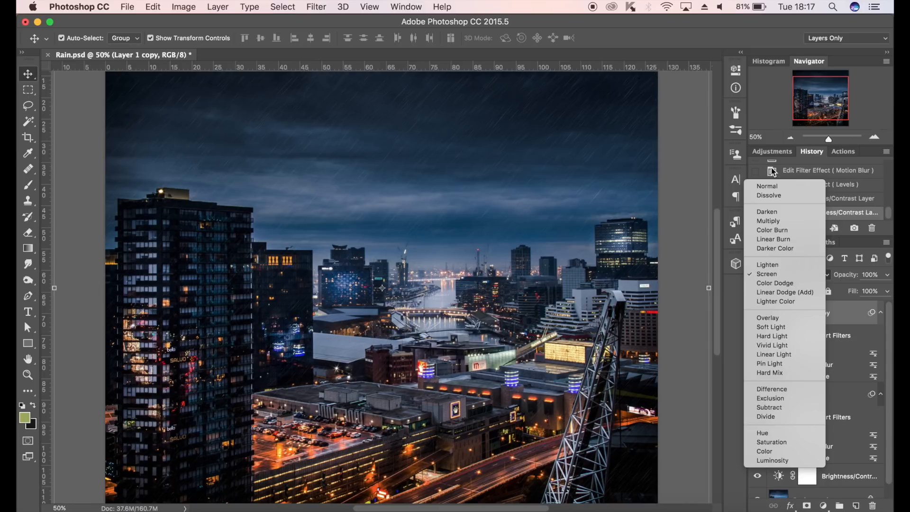
click(768, 186)
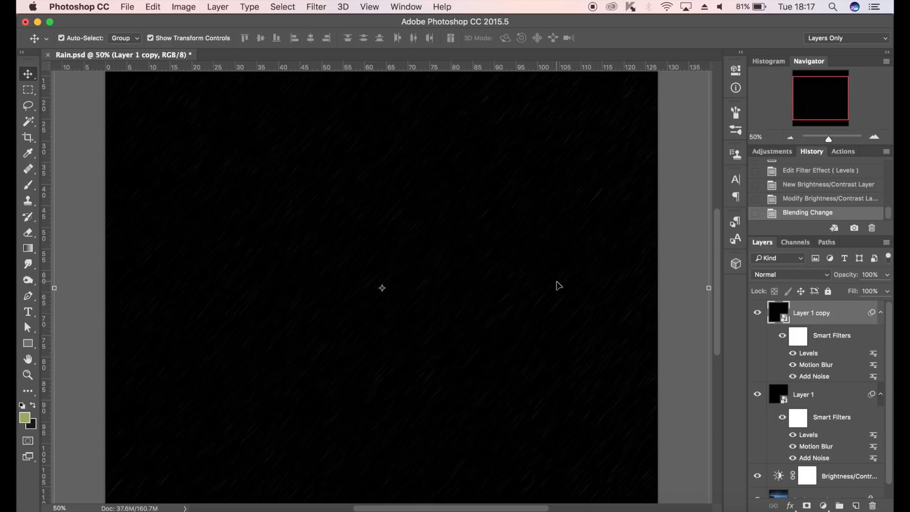
mouse_move(822, 273)
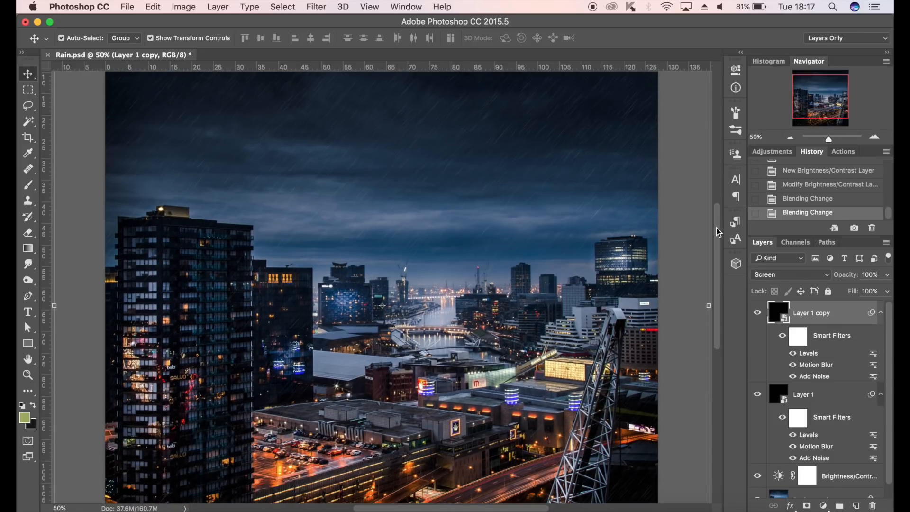
click(61, 38)
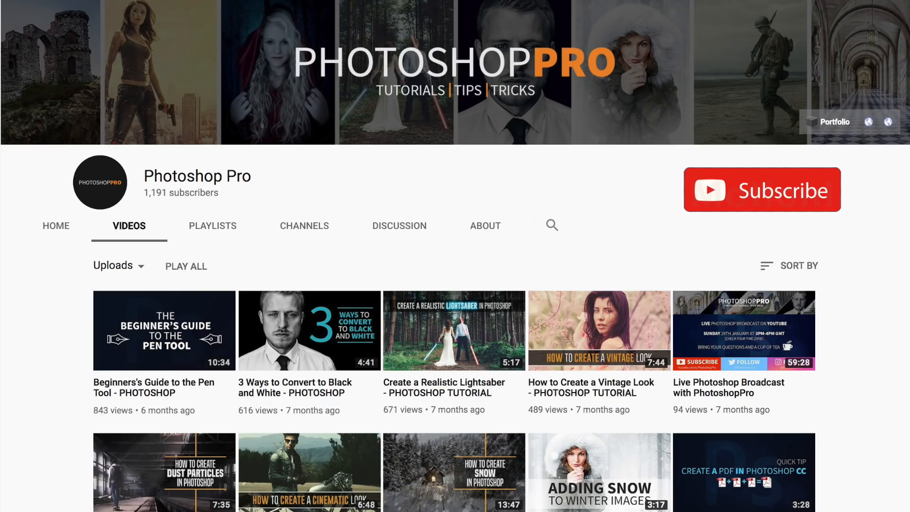
mouse_move(780, 217)
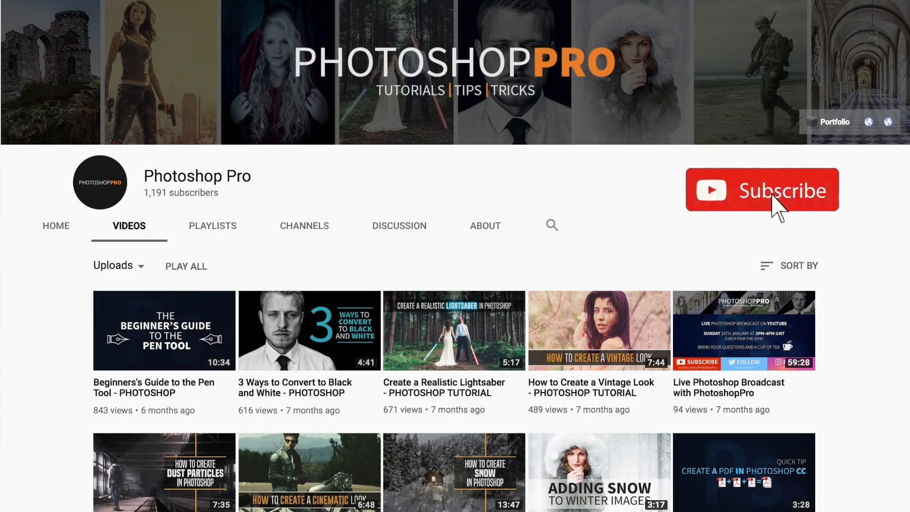
Subscribe to the Photoshop Pro channel, then scroll down the Instagram photography profile.
click(762, 189)
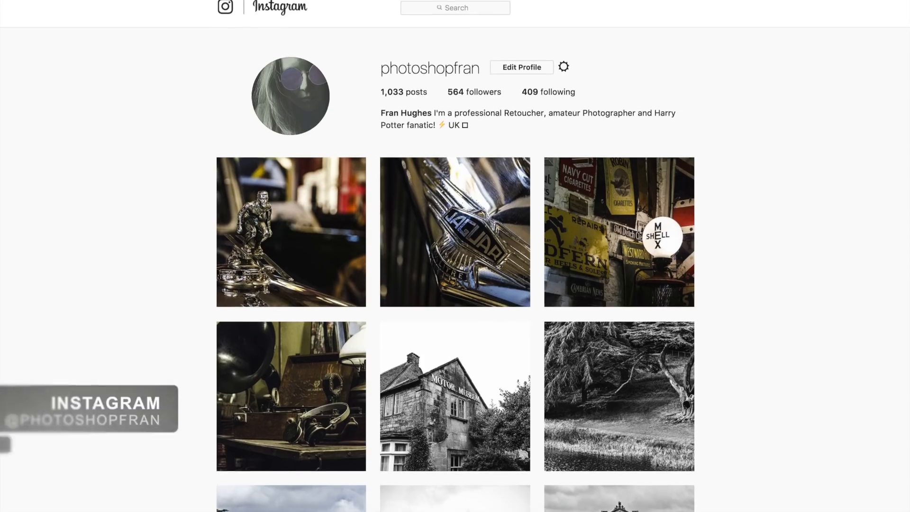
scroll(down, 3)
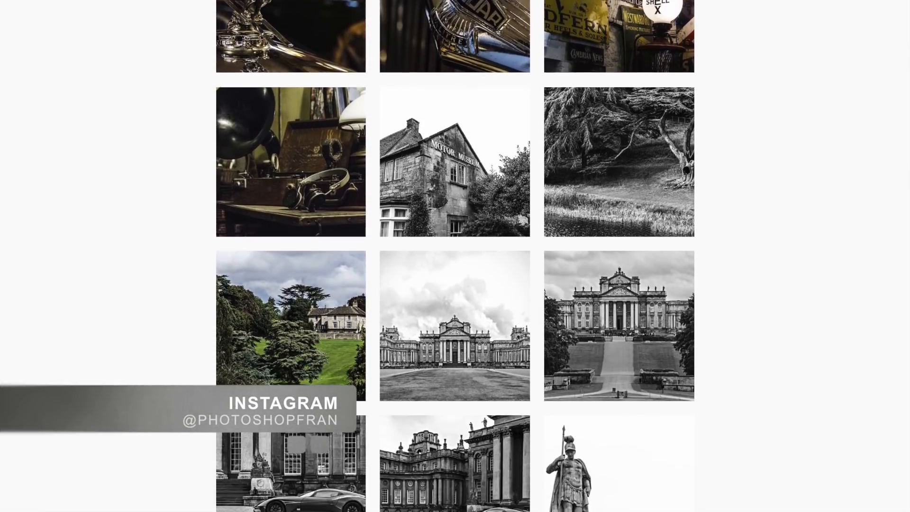